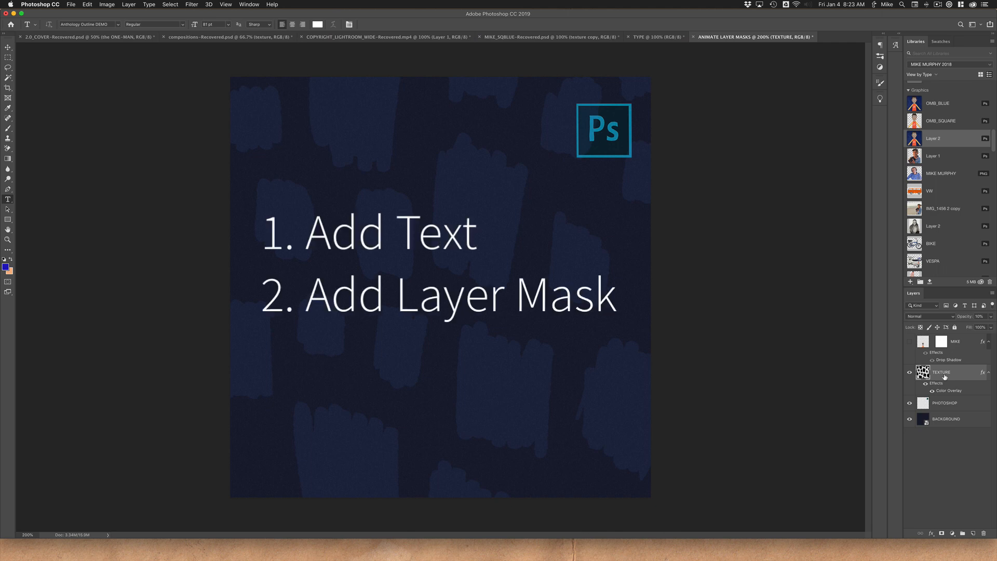
Step: Add the Anthology Outline text 'MIKE MURPHY CO' and centre it horizontally and vertically on the square
{"action": "type", "text": "3. Animate Mask"}
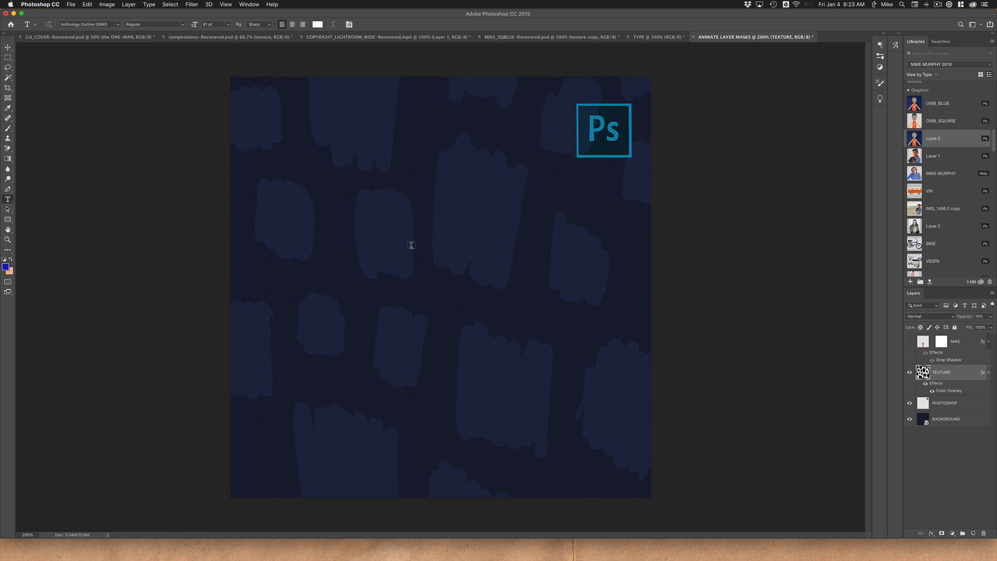
{"action": "type", "text": "MIKE MURPHY"}
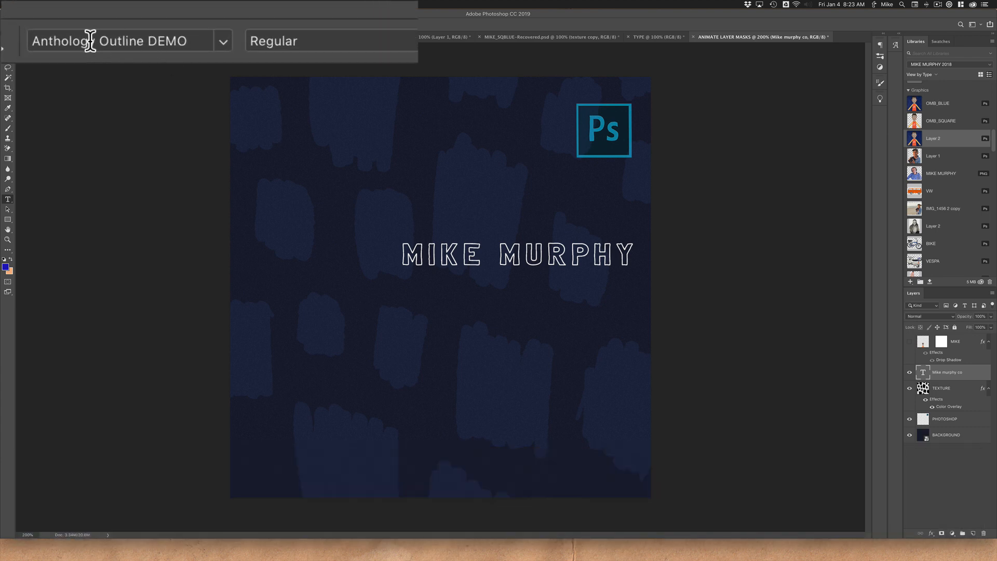
{"action": "mouse_move", "coordinate": [412, 16]}
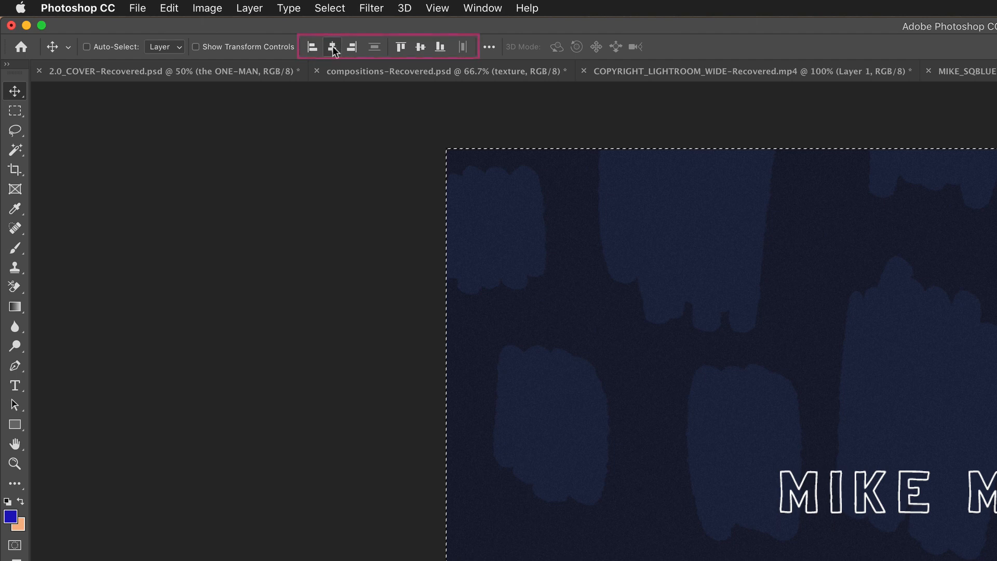
{"action": "left_click", "coordinate": [421, 47]}
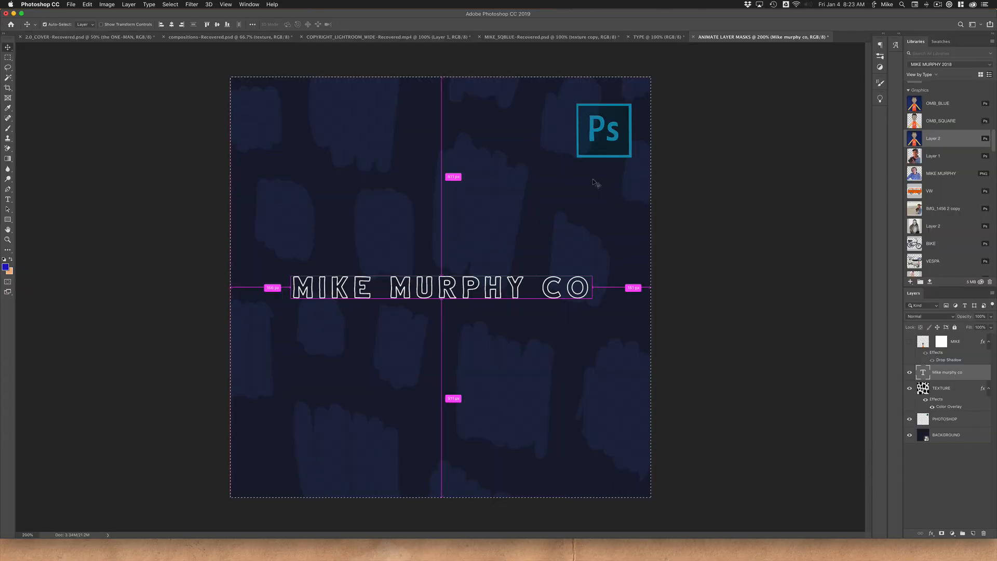
{"action": "key", "text": "cmd+d"}
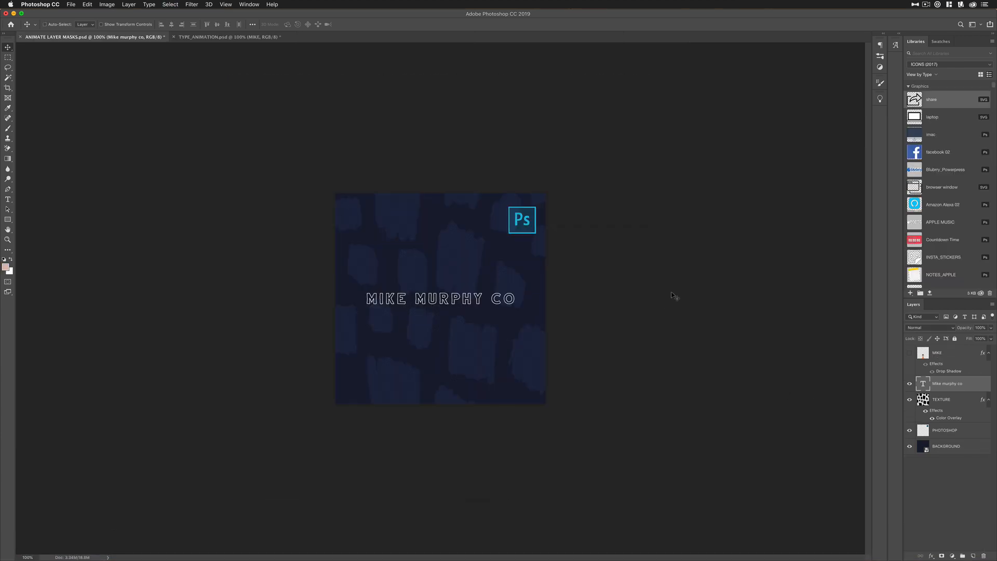
{"action": "mouse_move", "coordinate": [206, 185]}
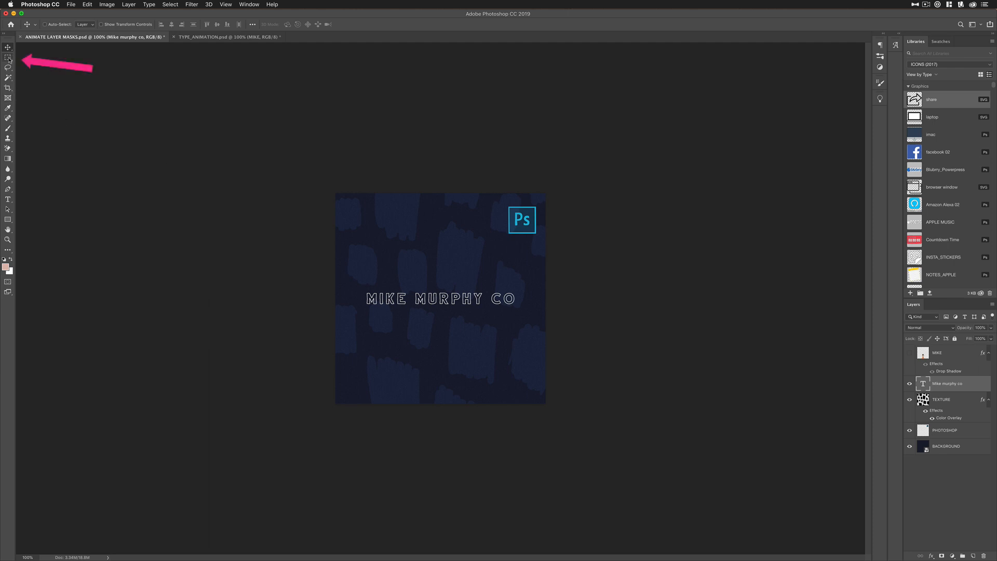
Step: Mask the text with a rectangular marquee so it is hidden, and unlink the mask from the layer
{"action": "left_click", "coordinate": [9, 56]}
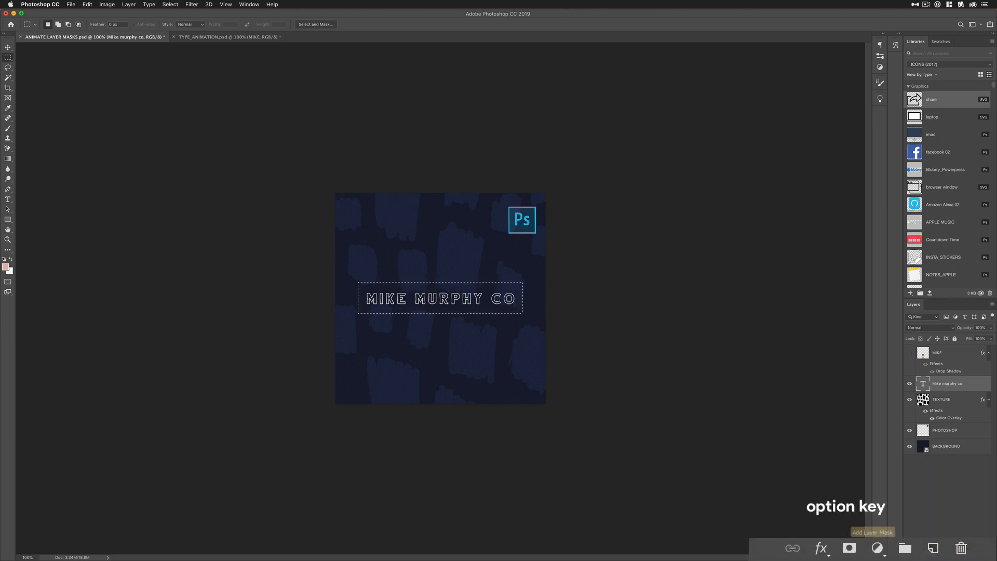
{"action": "left_click", "coordinate": [849, 547]}
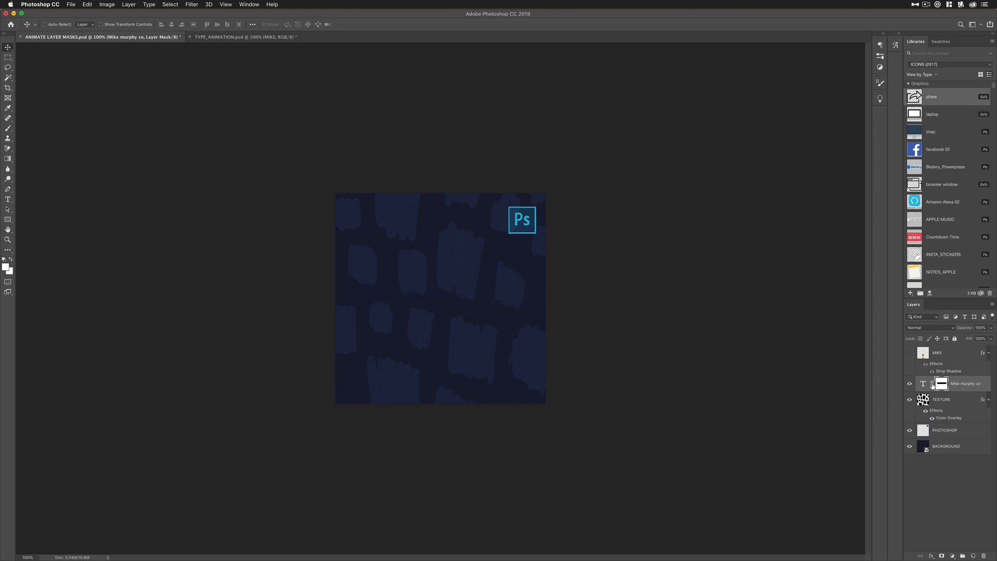
{"action": "left_click", "coordinate": [941, 383]}
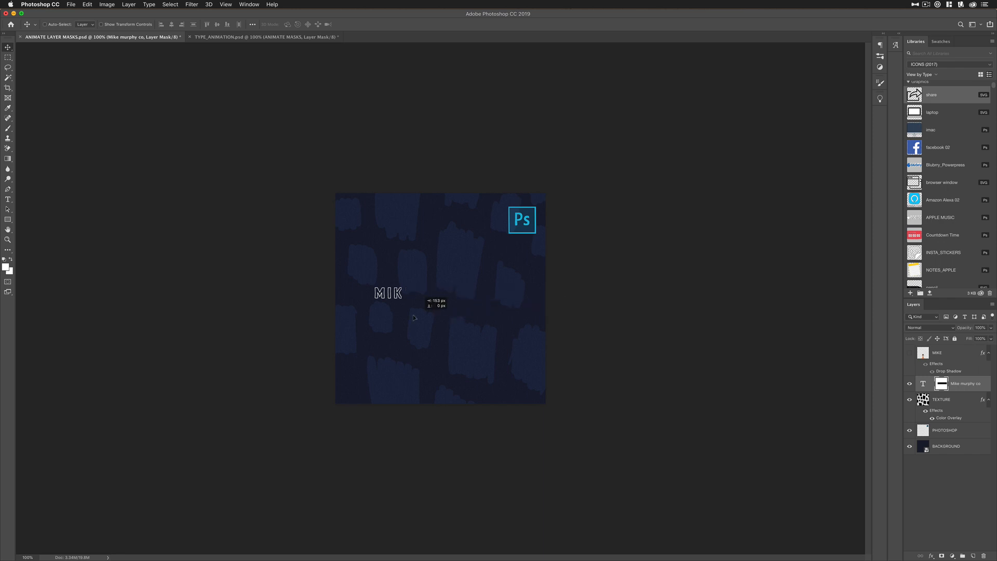
{"action": "left_click", "coordinate": [248, 4]}
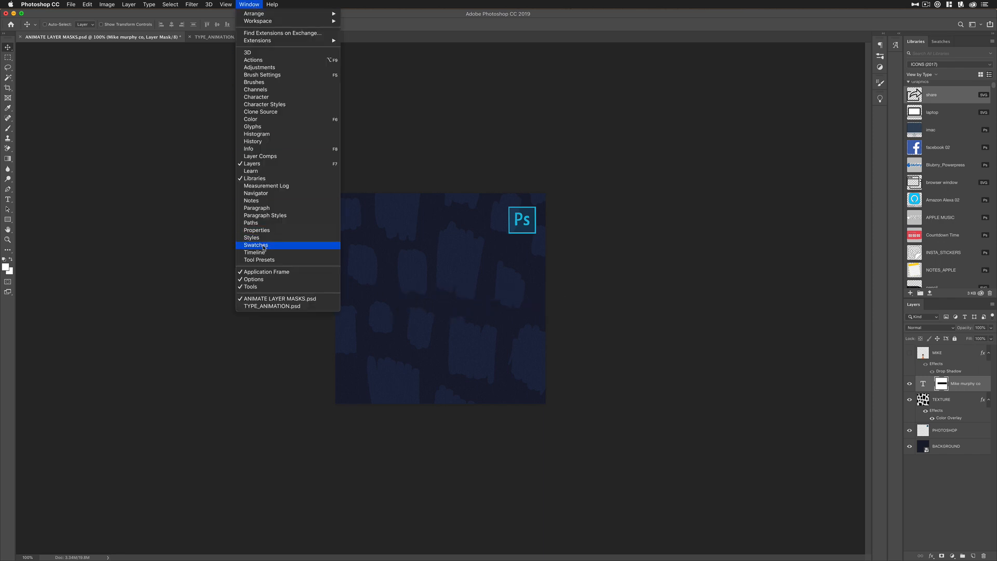
Step: Show the Timeline panel, create a video timeline and expand the Mike murphy co track
{"action": "left_click", "coordinate": [254, 252]}
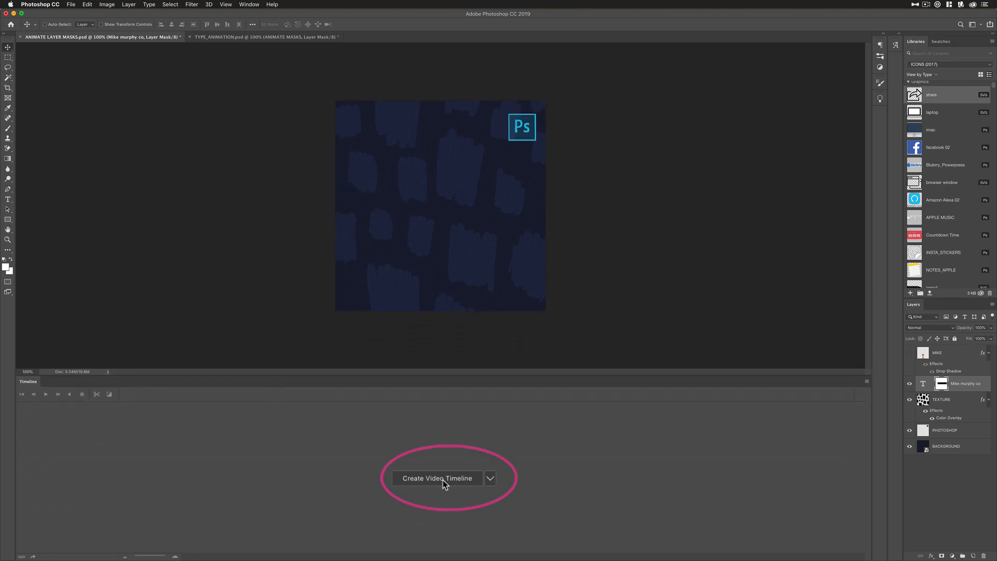
{"action": "left_click", "coordinate": [437, 478]}
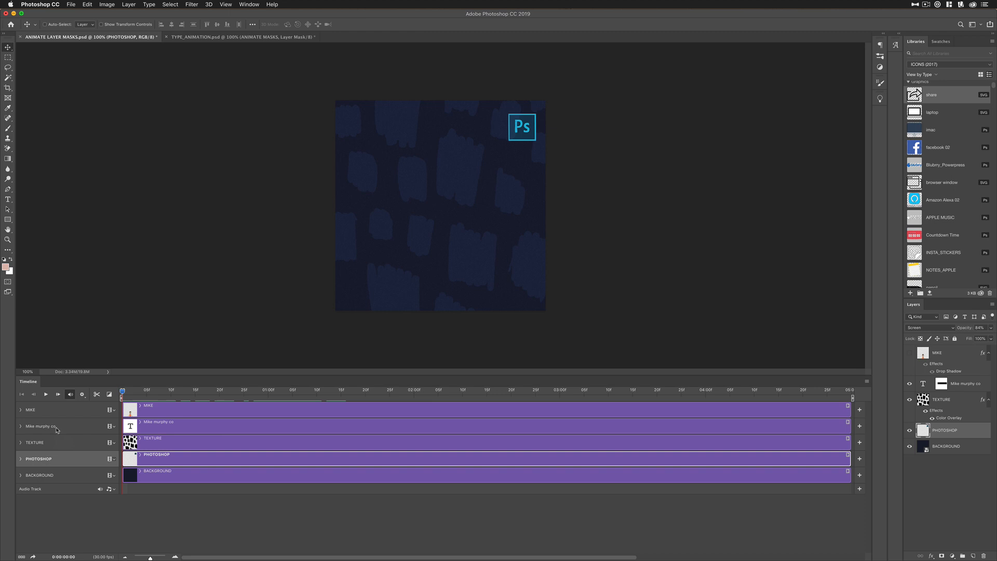
{"action": "left_click", "coordinate": [21, 426]}
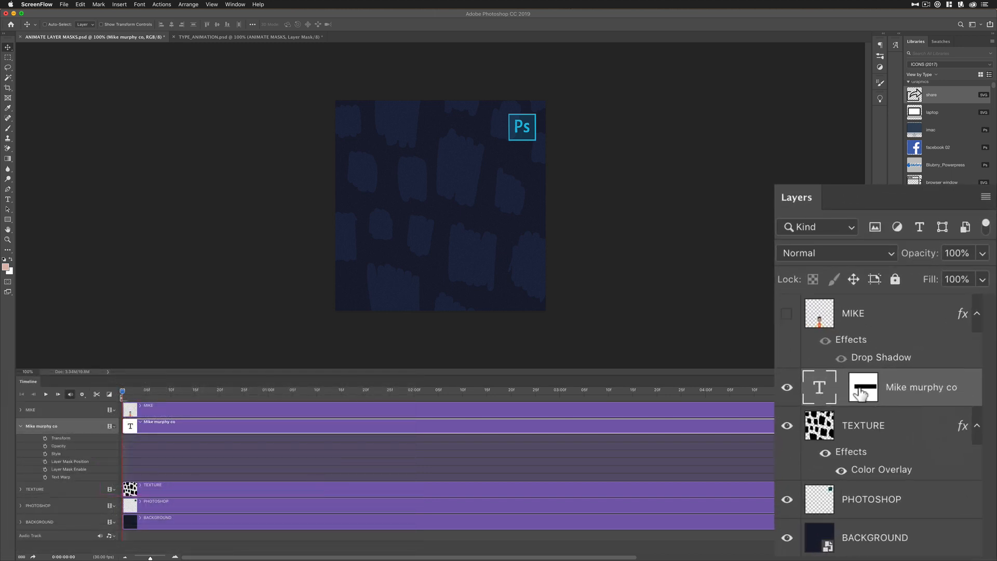
{"action": "mouse_move", "coordinate": [846, 392]}
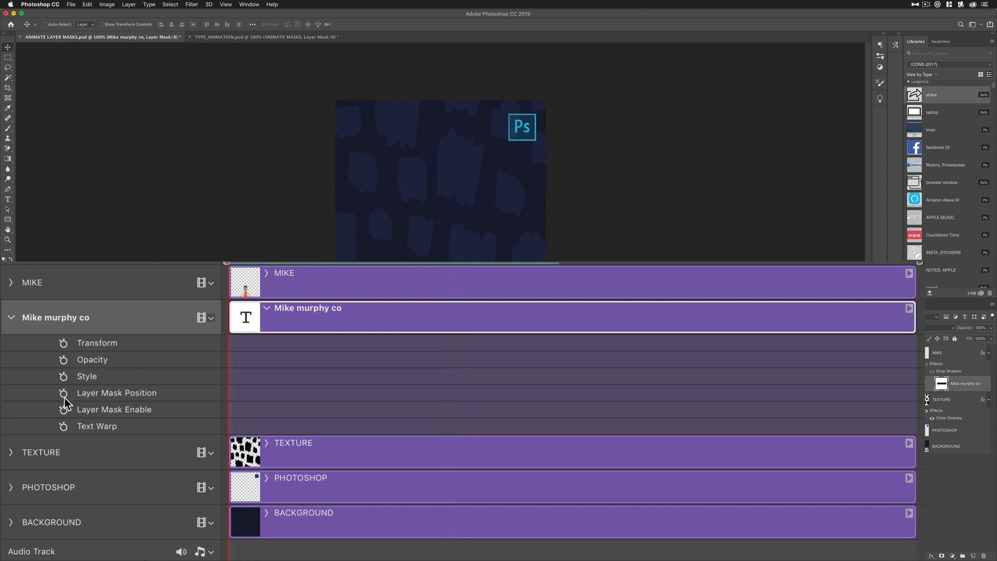
Step: Keyframe Layer Mask Position, drag the mask aside to reveal the text, and play the animation back
{"action": "left_click", "coordinate": [63, 393]}
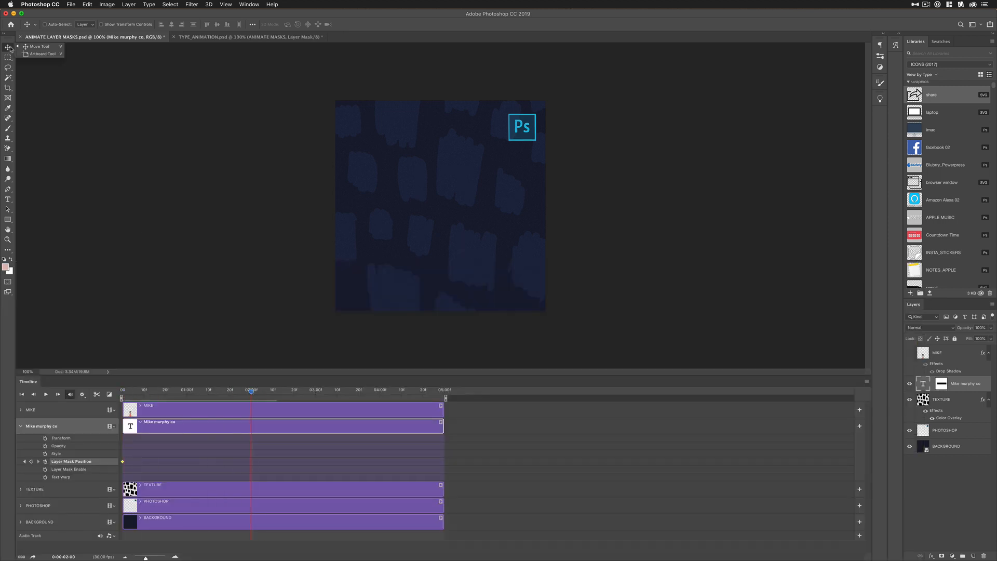
{"action": "key", "text": "v"}
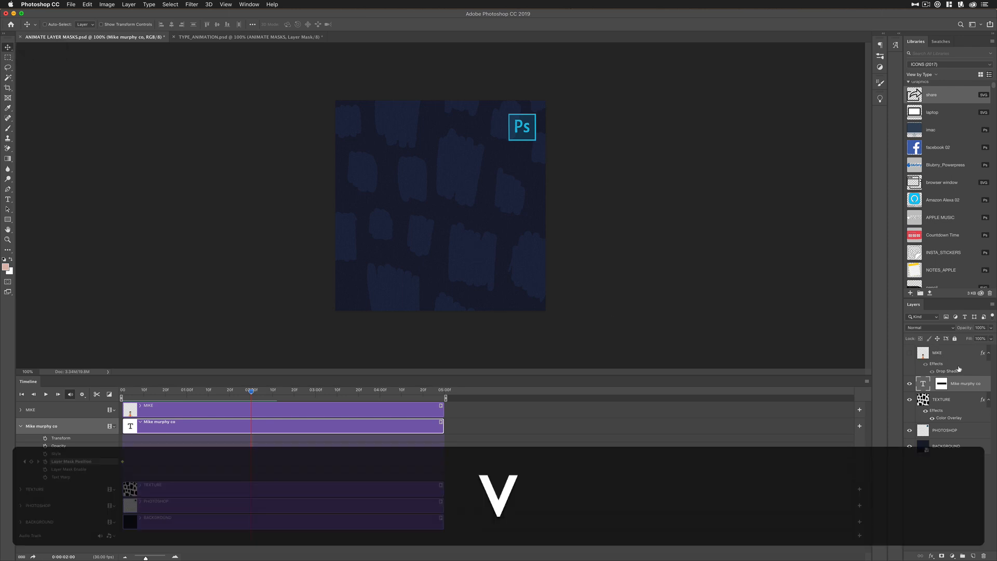
{"action": "left_click", "coordinate": [941, 383]}
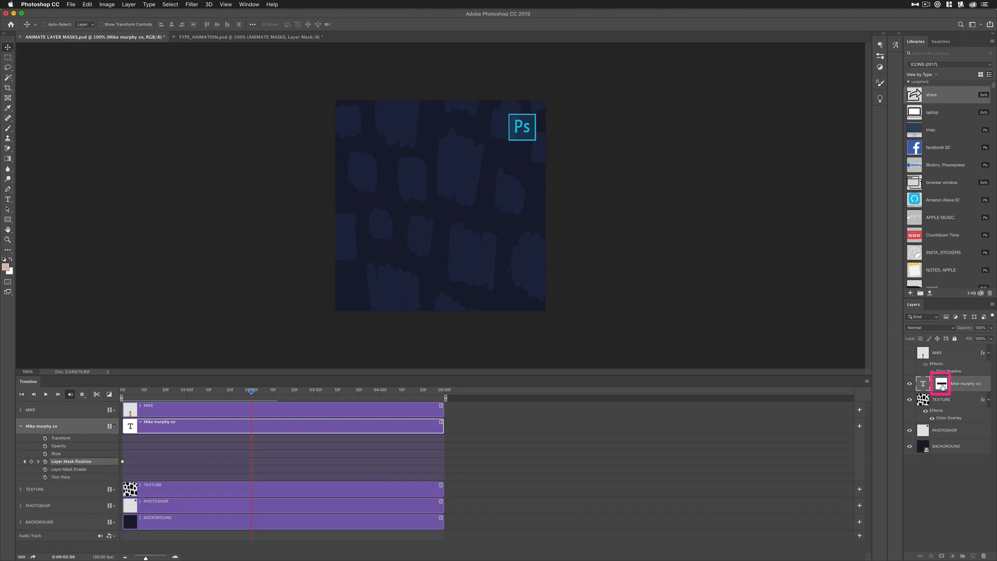
{"action": "left_click", "coordinate": [941, 383]}
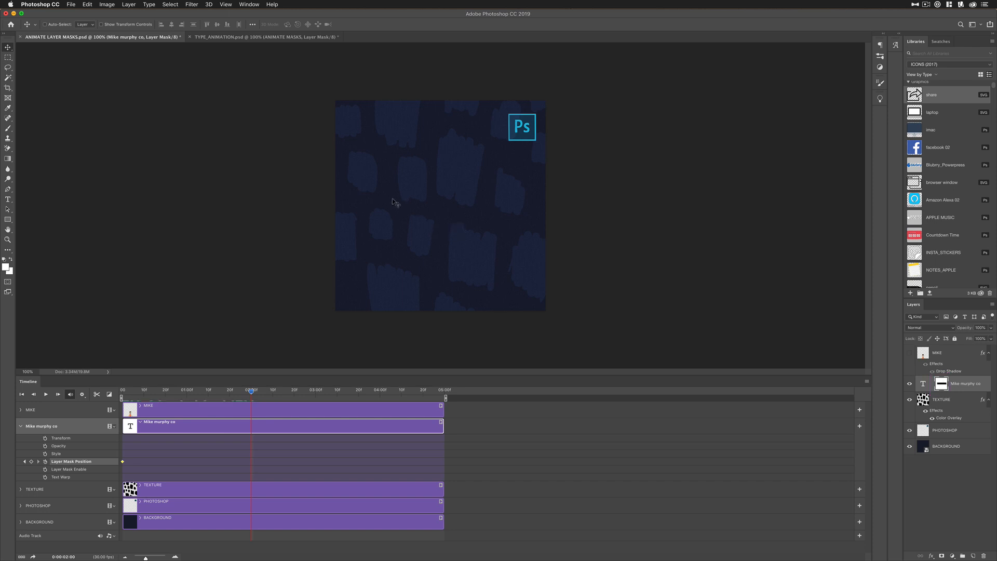
{"action": "mouse_move", "coordinate": [378, 202]}
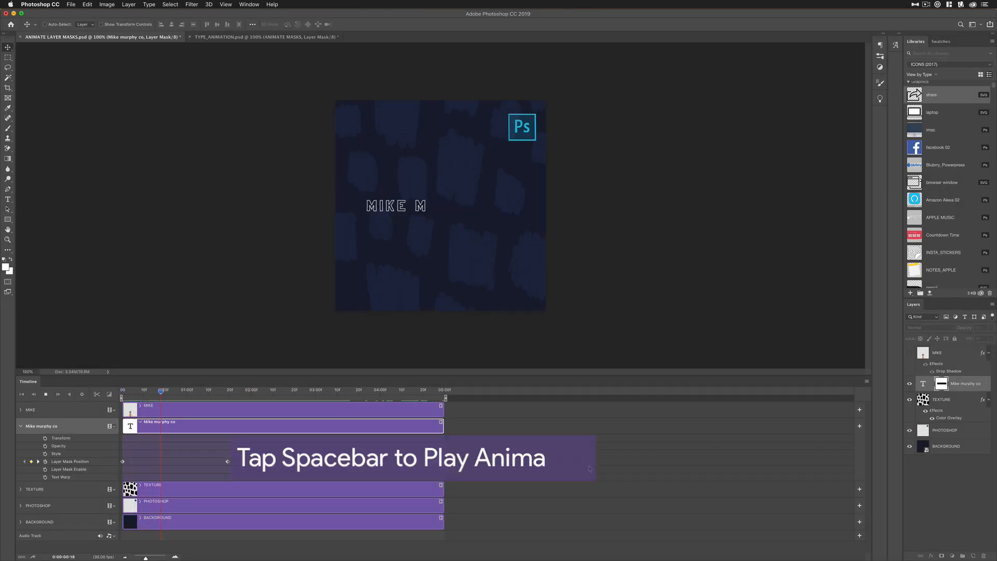
{"action": "key", "text": "space"}
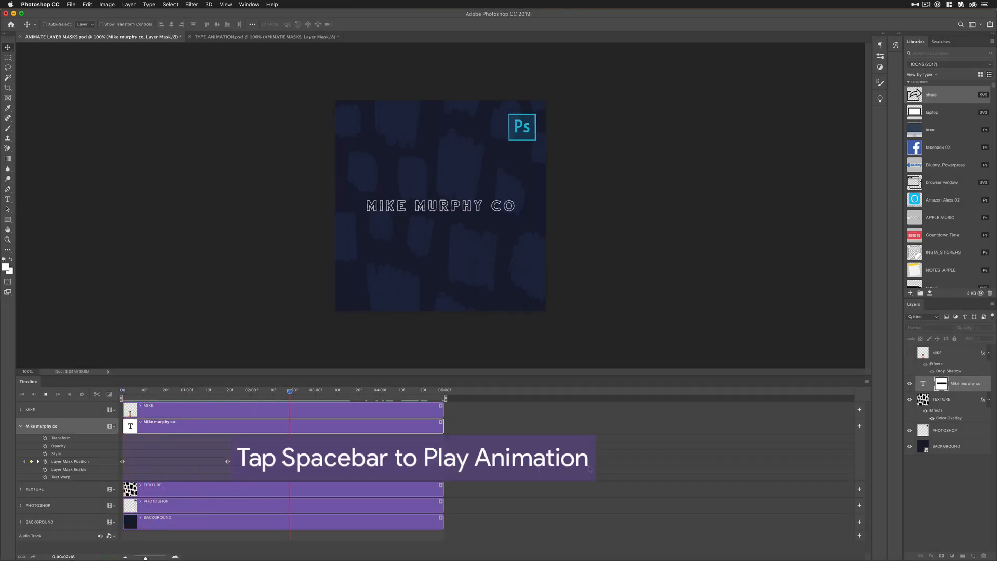
{"action": "key", "text": "space"}
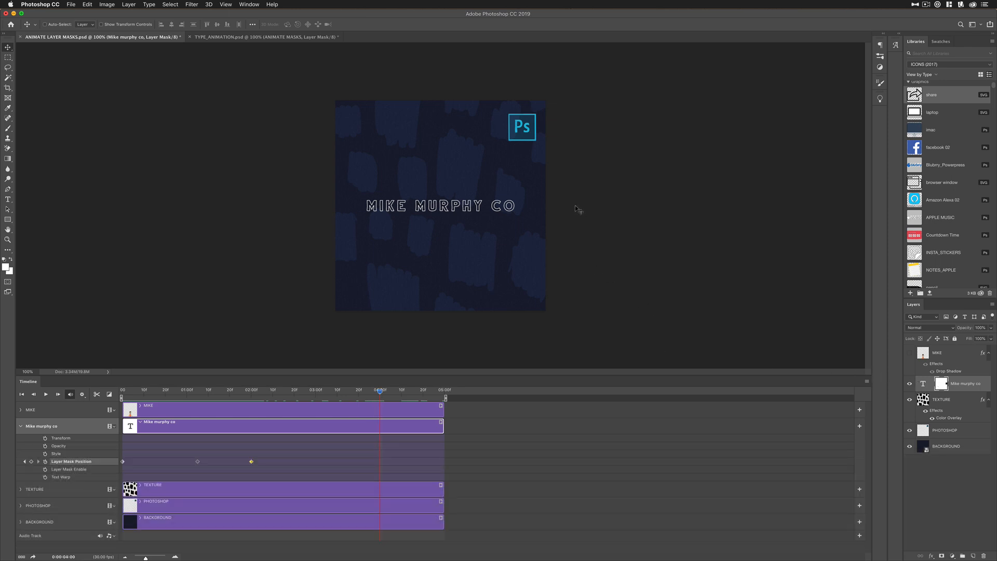
Step: Undo mistaken edits while placing the later mask keyframe that hides the text near 4 seconds
{"action": "key", "text": "cmd+z"}
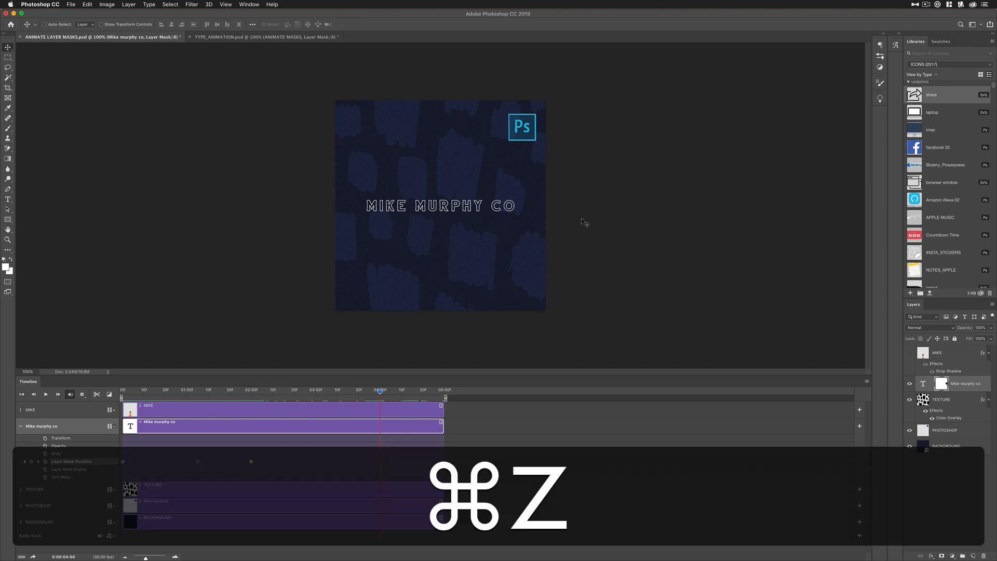
{"action": "key", "text": "cmd+z"}
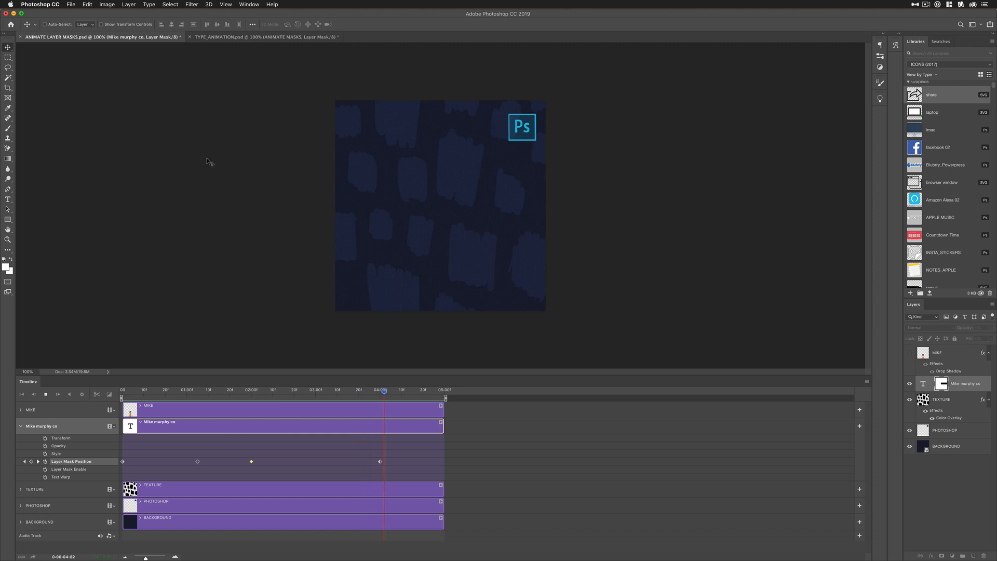
Step: Bring up Save for Web (Legacy) with GIF output and Looping Options set to Forever
{"action": "left_click", "coordinate": [70, 4]}
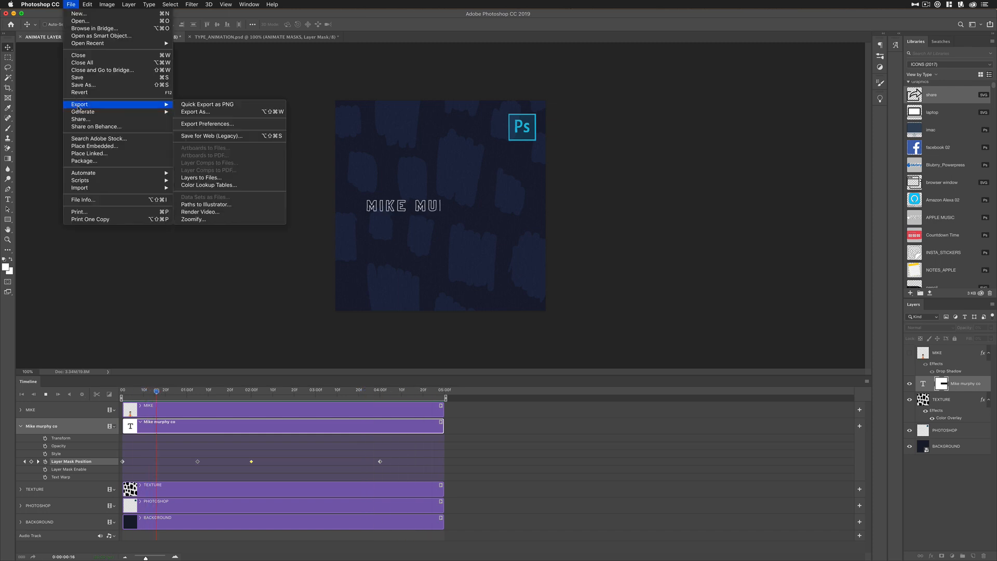
{"action": "mouse_move", "coordinate": [205, 212]}
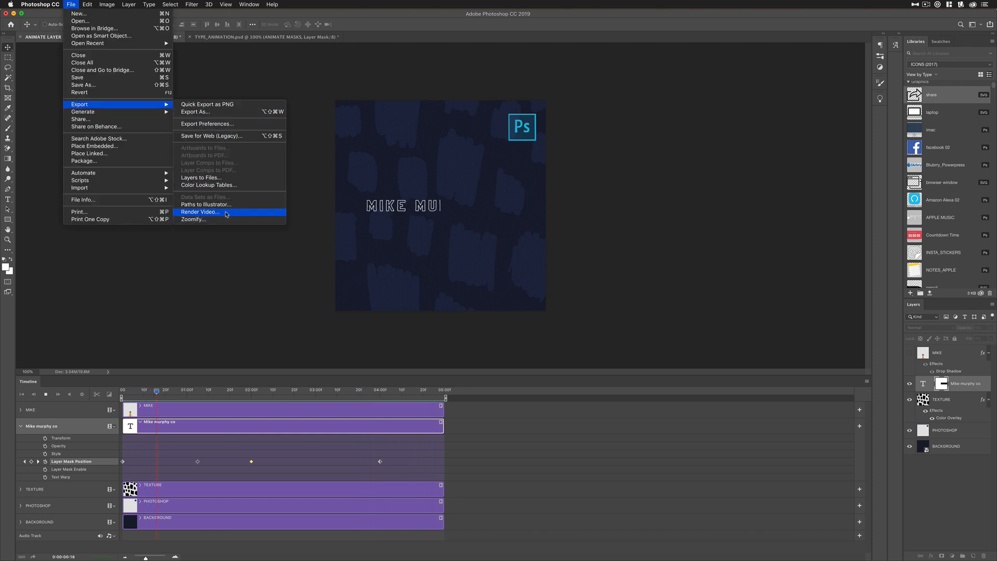
{"action": "mouse_move", "coordinate": [112, 107]}
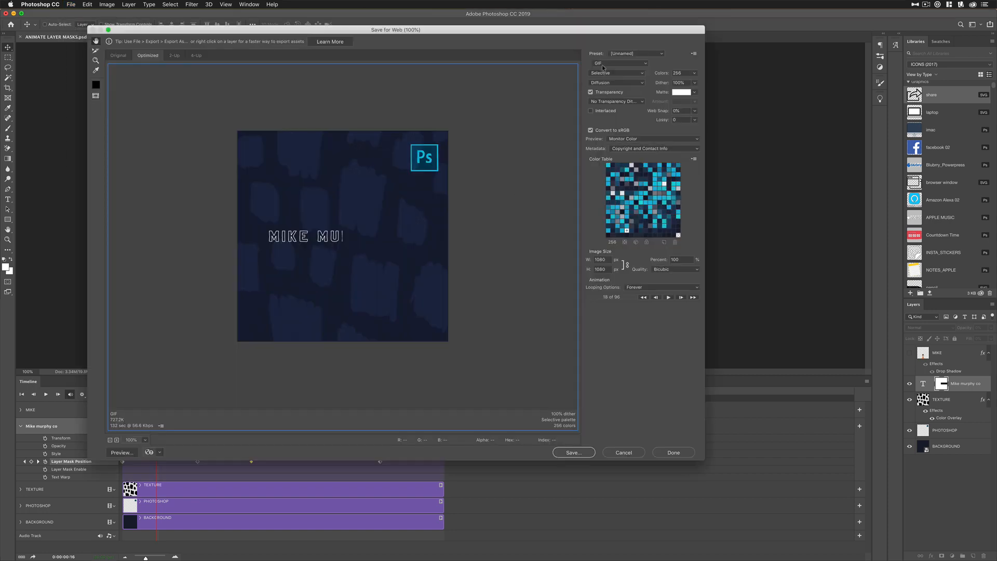
{"action": "left_click", "coordinate": [693, 286]}
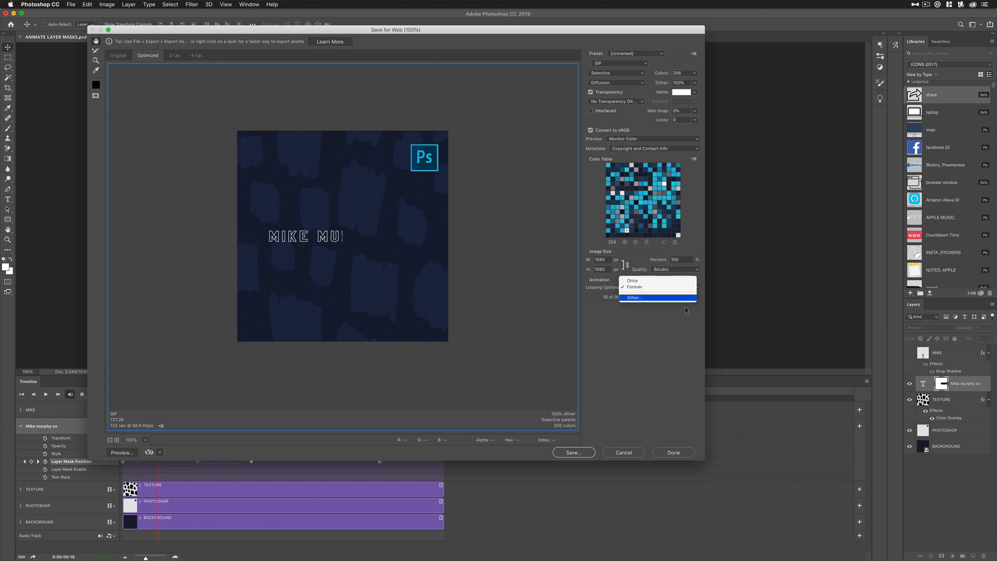
{"action": "left_click", "coordinate": [633, 287]}
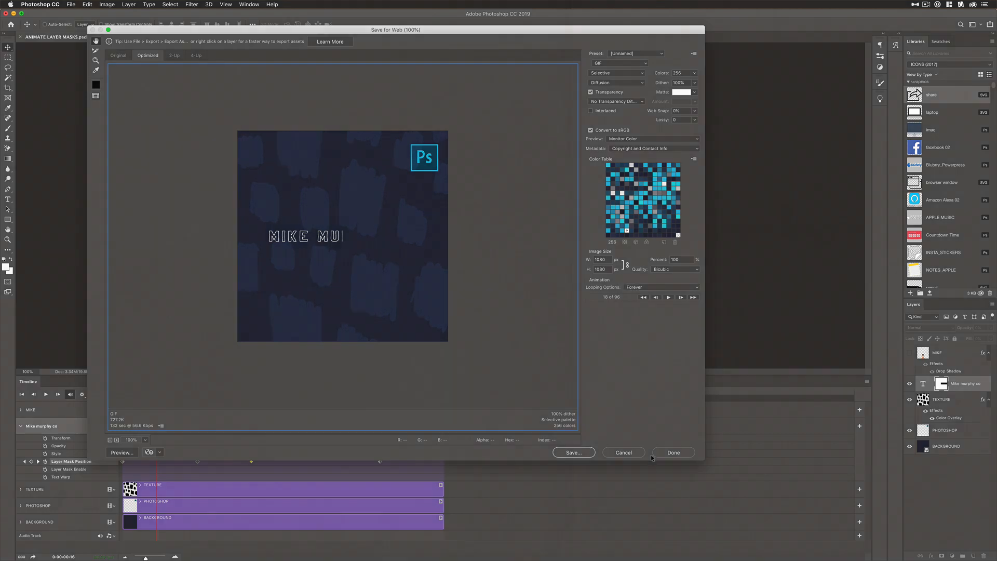